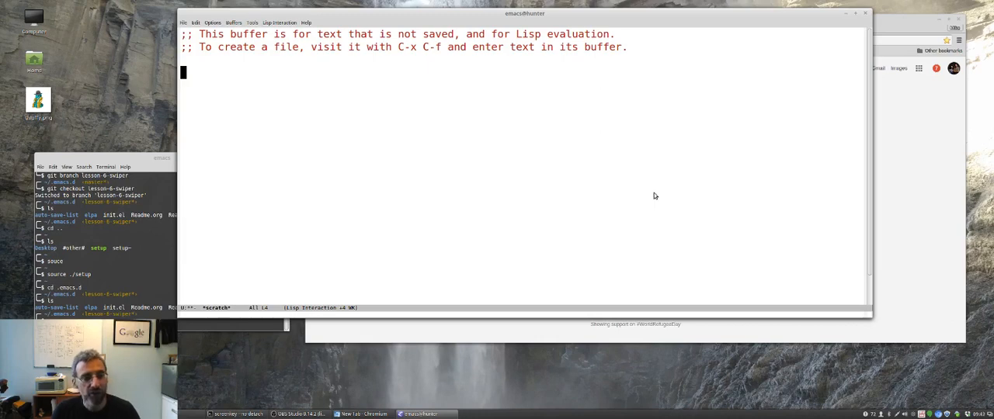
Step: Move point around the comment lines of the scratch buffer
{"action": "key", "text": "Up"}
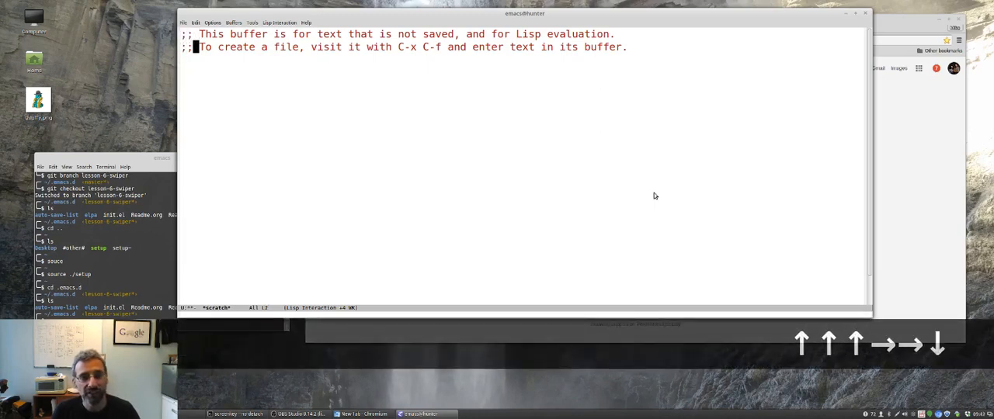
{"action": "key", "text": "ctrl+p"}
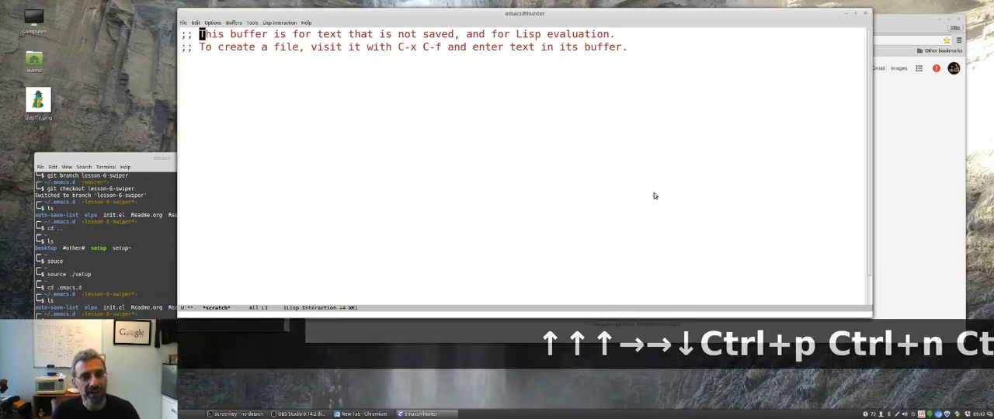
{"action": "key", "text": "ctrl+f"}
{"action": "type", "text": "try"}
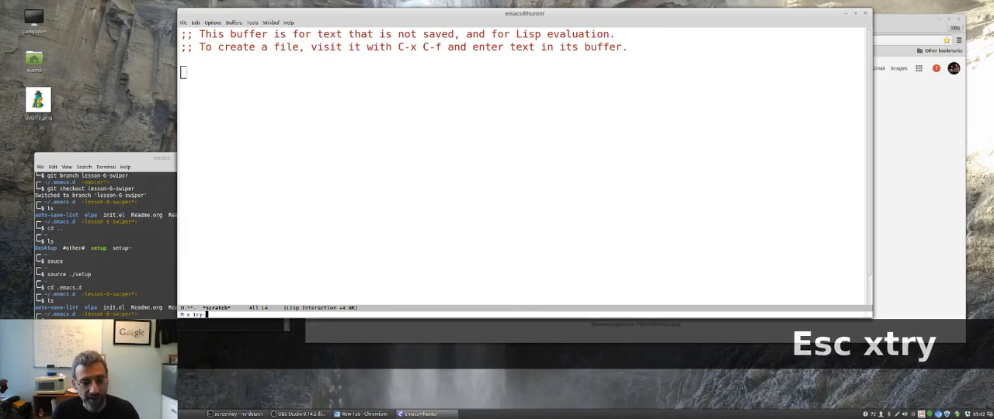
Step: Show the help page for the lorem-ipsum package via describe-package
{"action": "type", "text": "lorem-ipsum"}
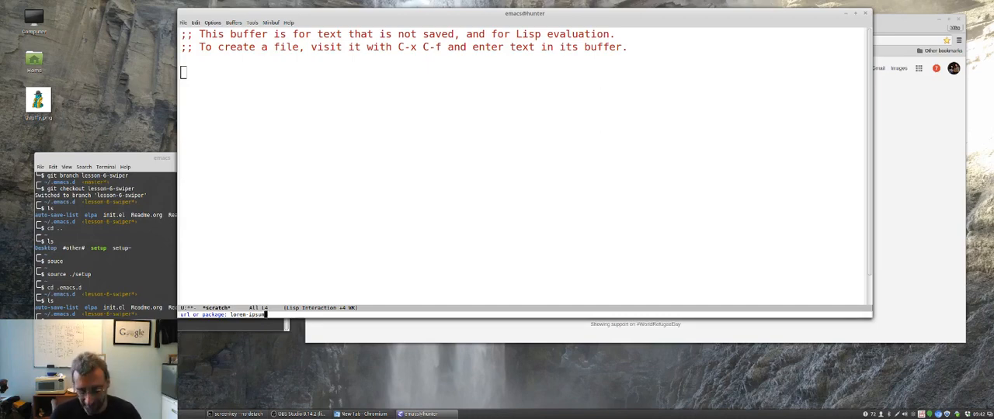
{"action": "key", "text": "Return"}
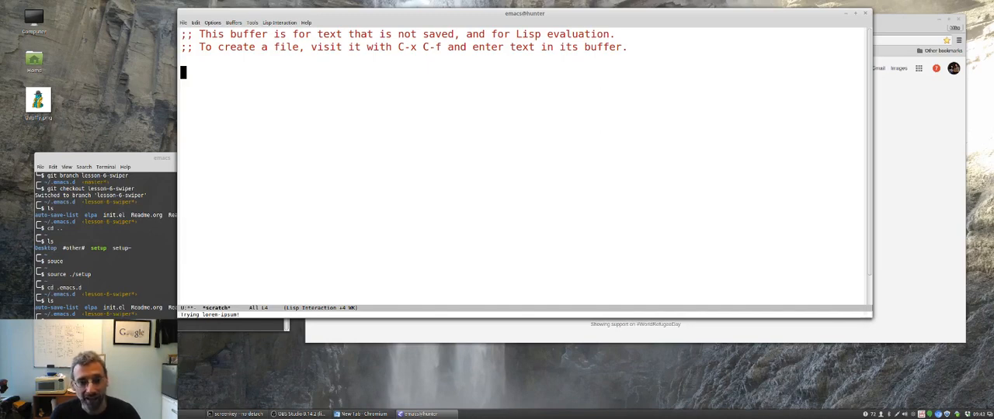
{"action": "key", "text": "Escape"}
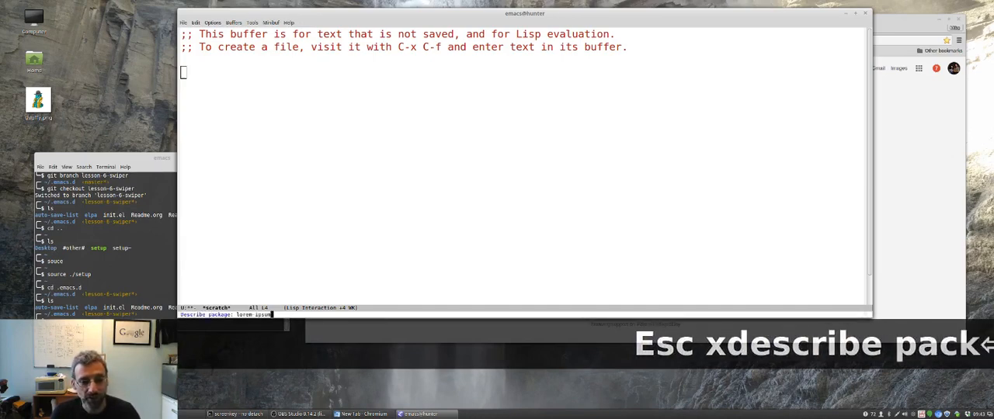
{"action": "key", "text": "Return"}
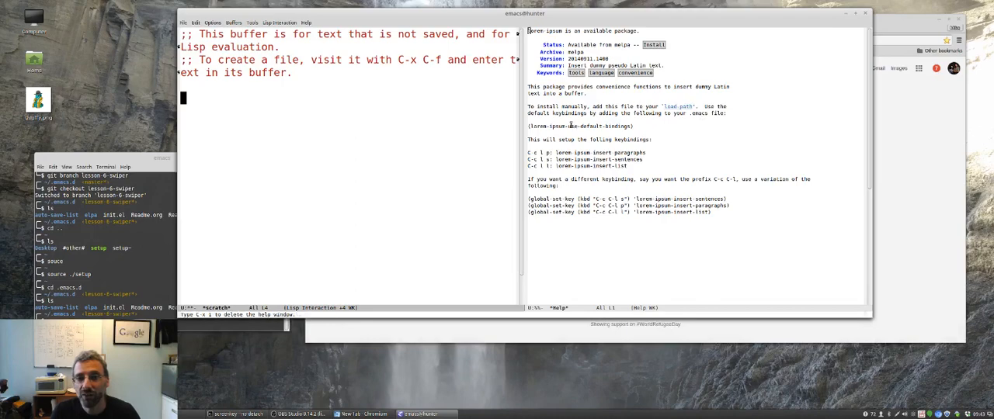
Step: Install lorem-ipsum, insert its paragraphs into scratch, and keep only that window at the top
{"action": "key", "text": "ctrl+x ctrl+="}
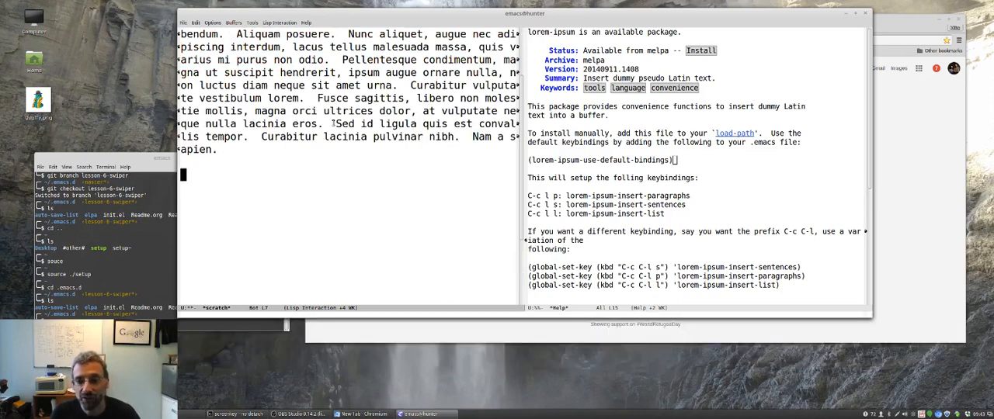
{"action": "key", "text": "ctrl+u"}
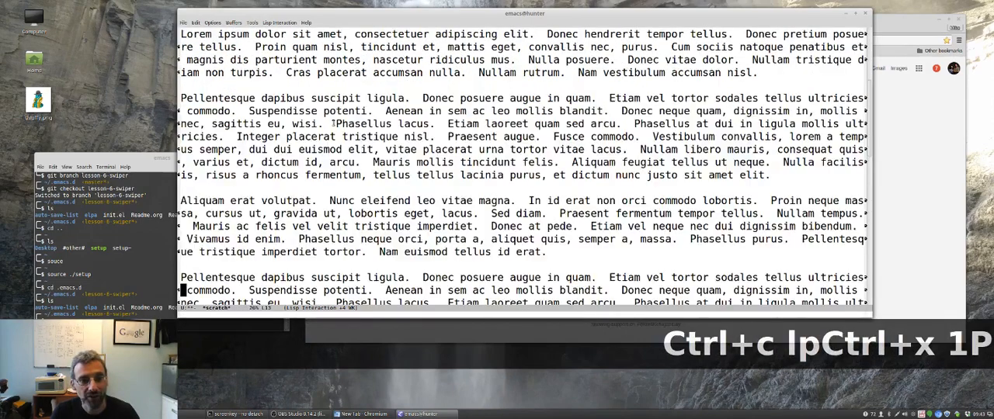
{"action": "key", "text": "Prior"}
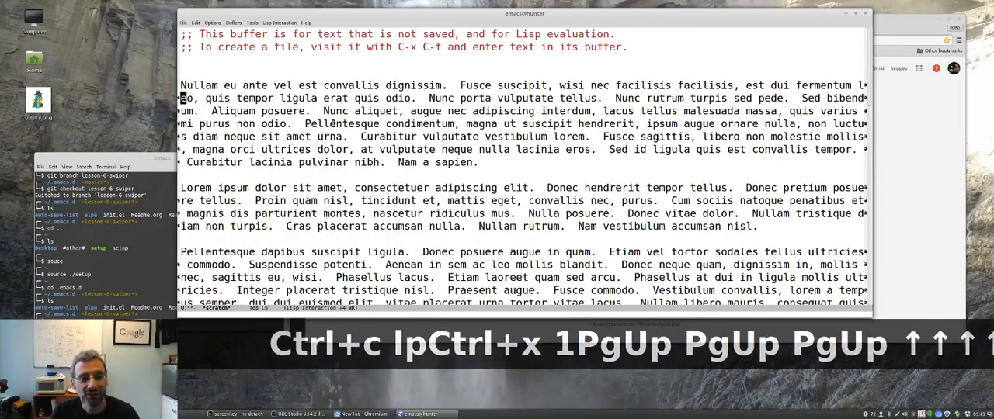
{"action": "key", "text": "Up"}
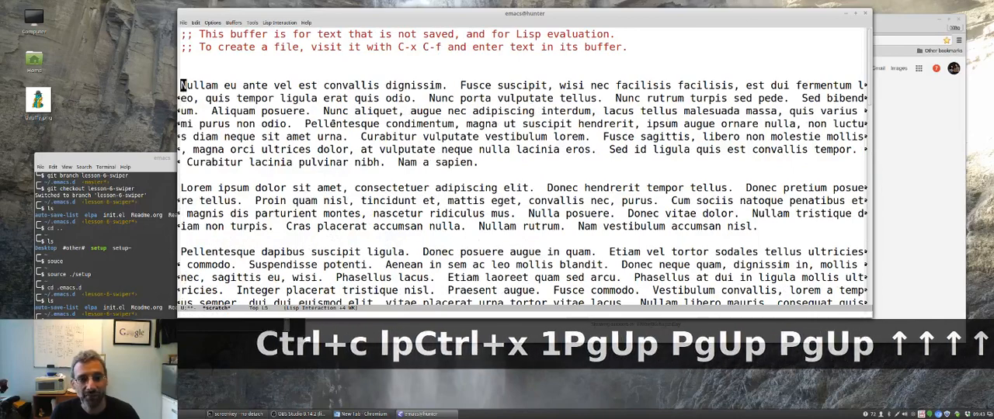
Step: Refill each Lorem ipsum paragraph with M-q and return to the start of the text
{"action": "key", "text": "alt+q"}
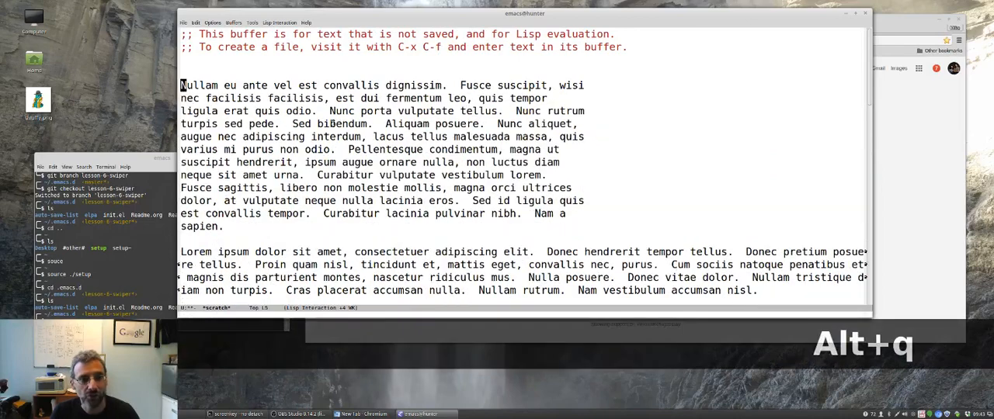
{"action": "key", "text": "Alt+q"}
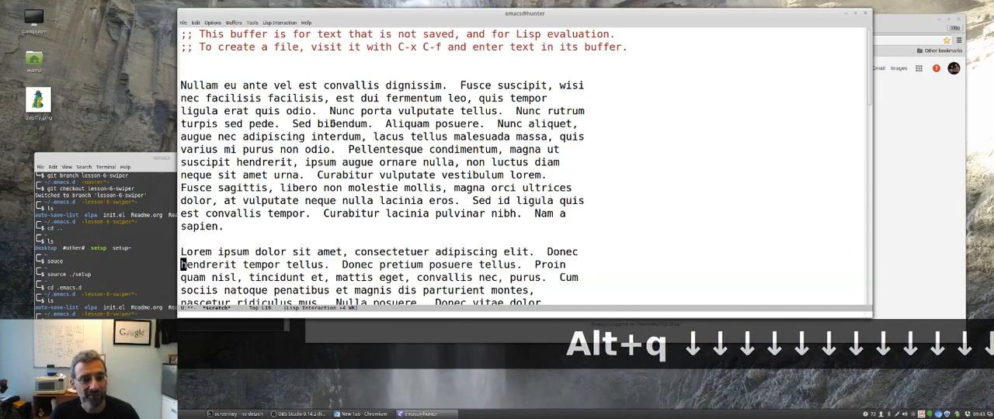
{"action": "key", "text": "Alt+q"}
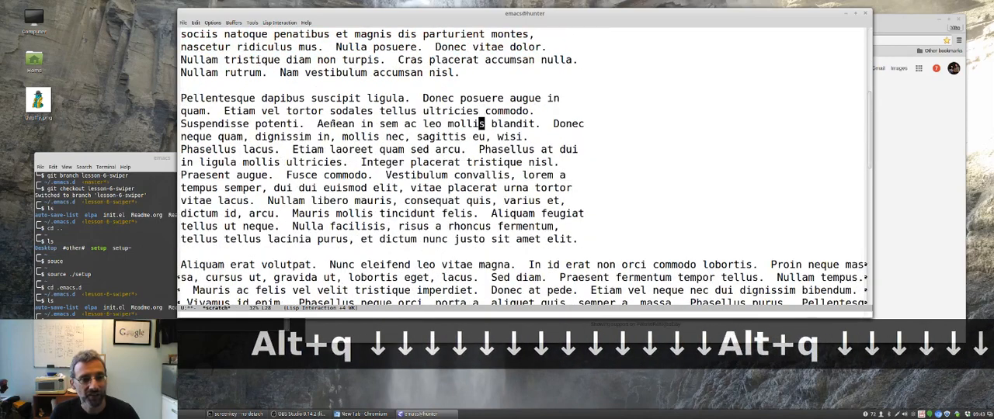
{"action": "key", "text": "Alt+q"}
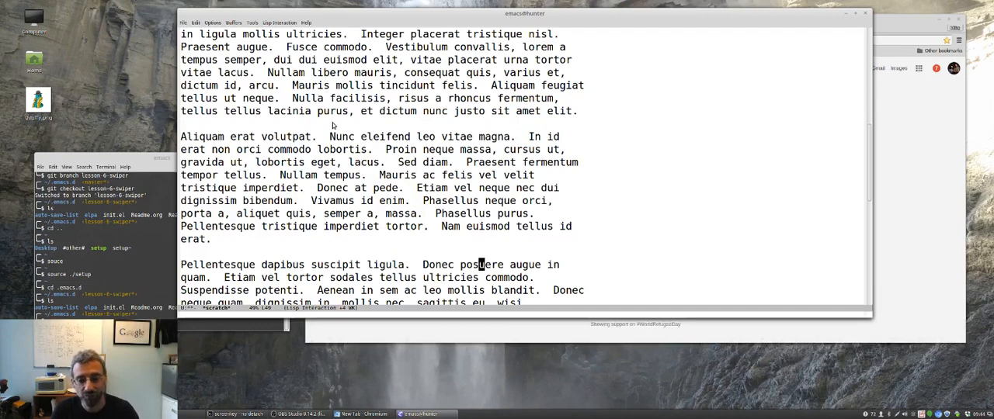
{"action": "key", "text": "prior"}
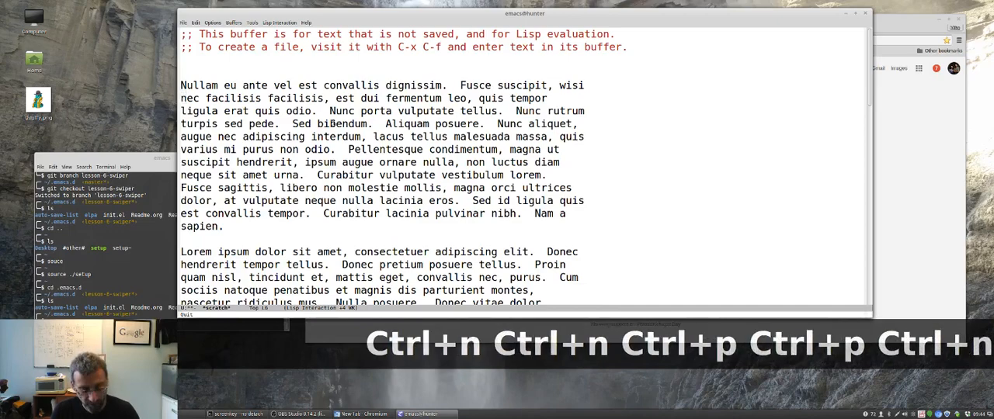
Step: Move word by word to biBendum in the first paragraph and downcase it
{"action": "key", "text": "alt+f"}
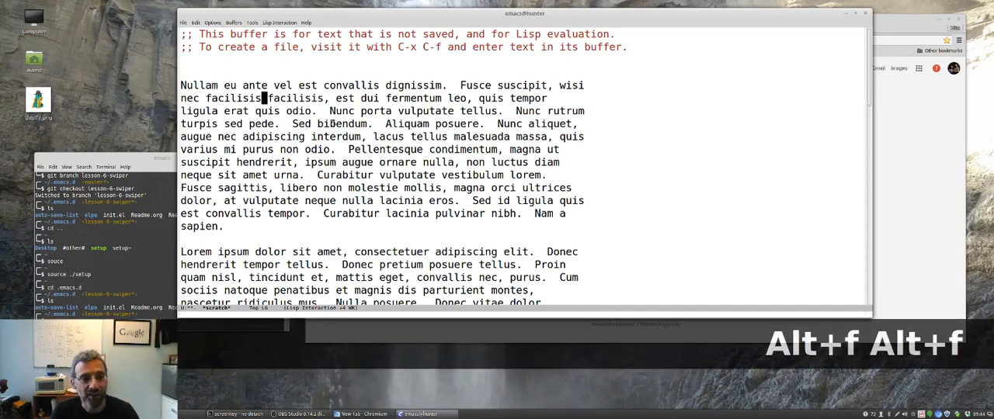
{"action": "key", "text": "alt+f"}
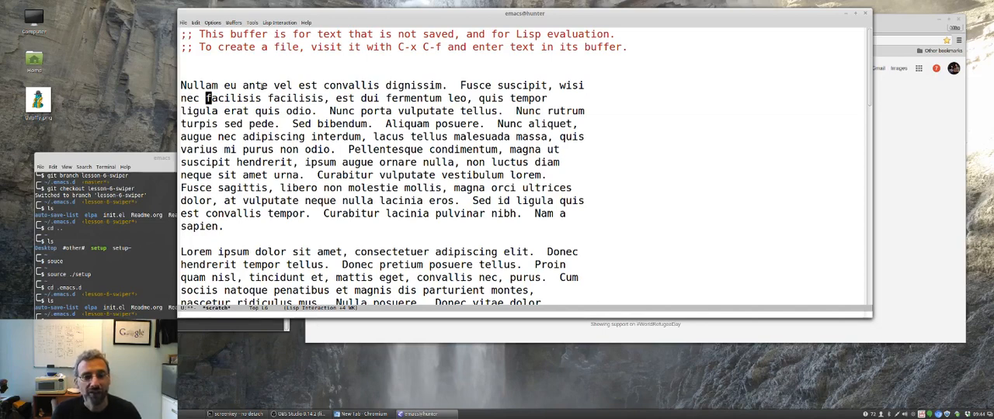
{"action": "key", "text": "ctrl+s"}
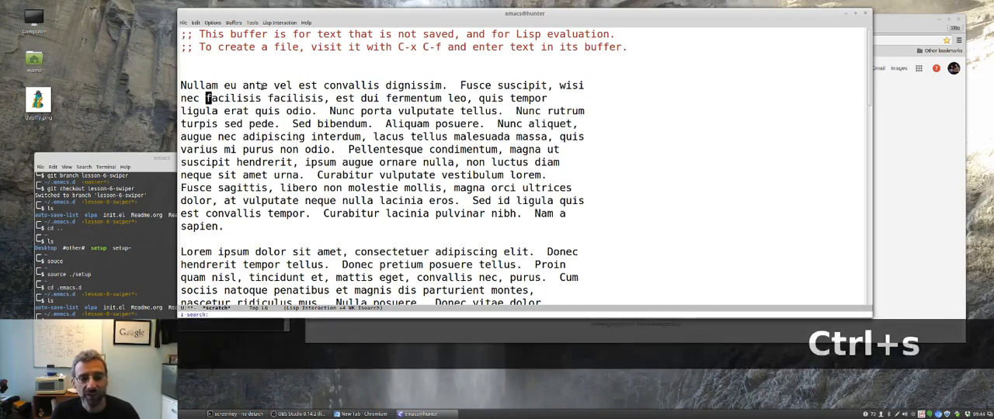
Step: Incrementally search for 'cu', stepping forward and back through its matches
{"action": "type", "text": "c"}
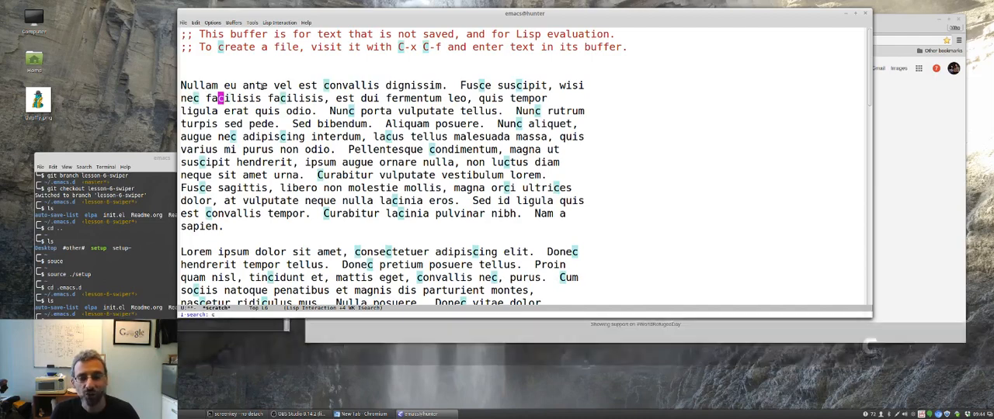
{"action": "type", "text": "u"}
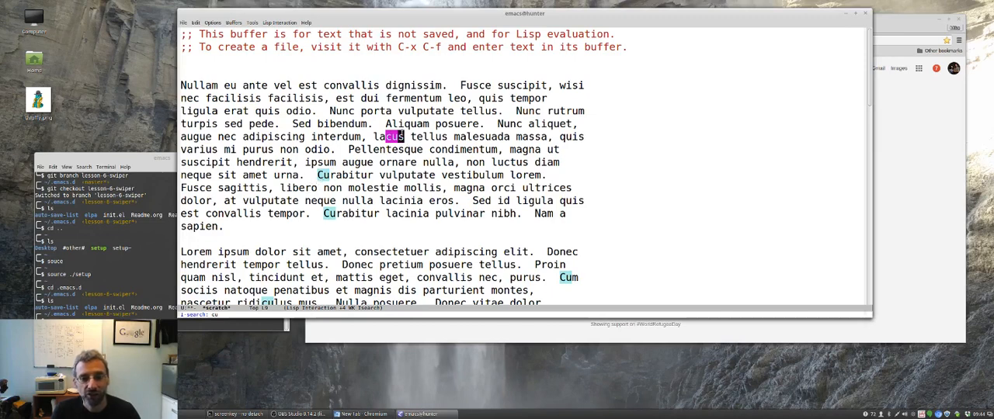
{"action": "key", "text": "ctrl+s"}
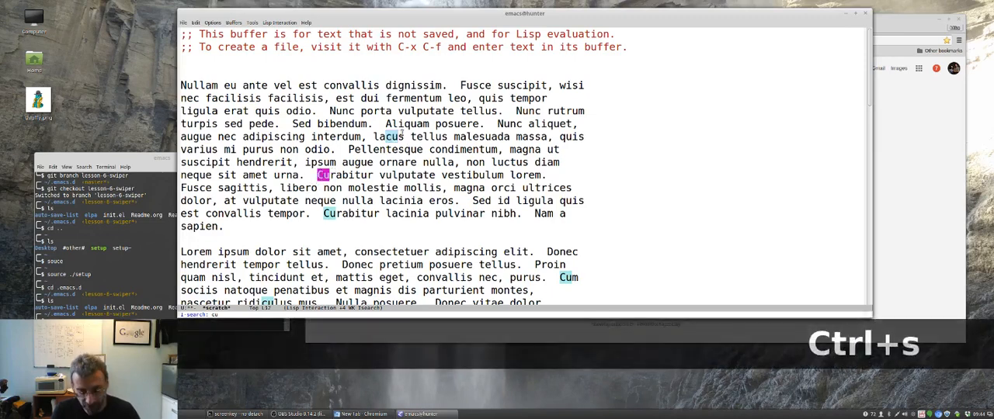
{"action": "key", "text": "ctrl+s"}
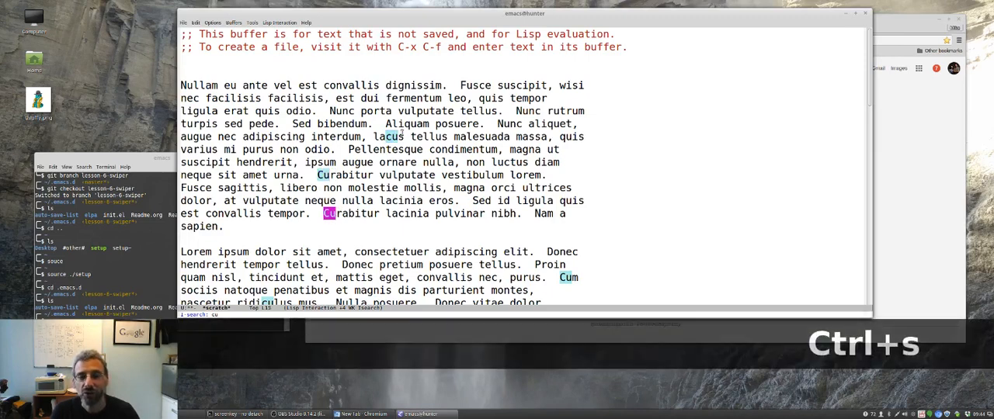
{"action": "key", "text": "ctrl+r"}
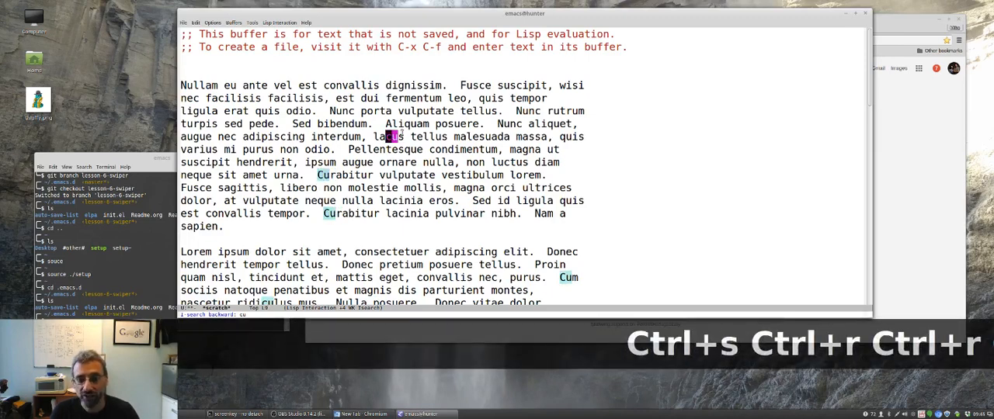
{"action": "key", "text": "ctrl+s"}
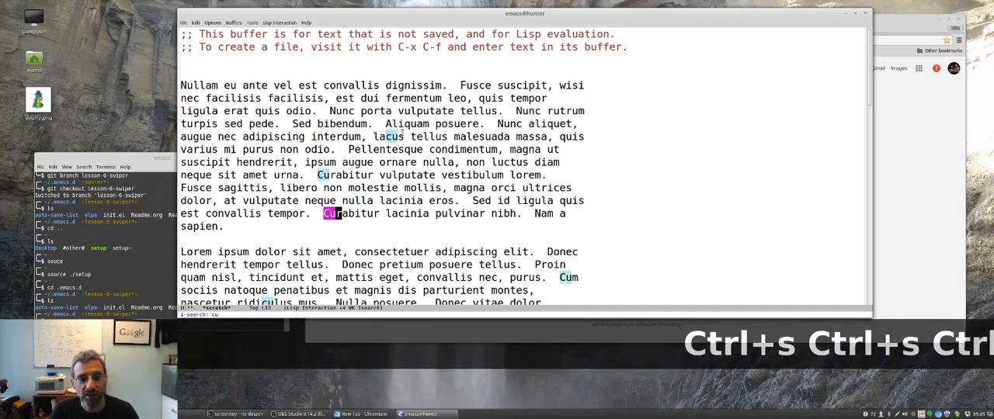
{"action": "key", "text": "ctrl+s"}
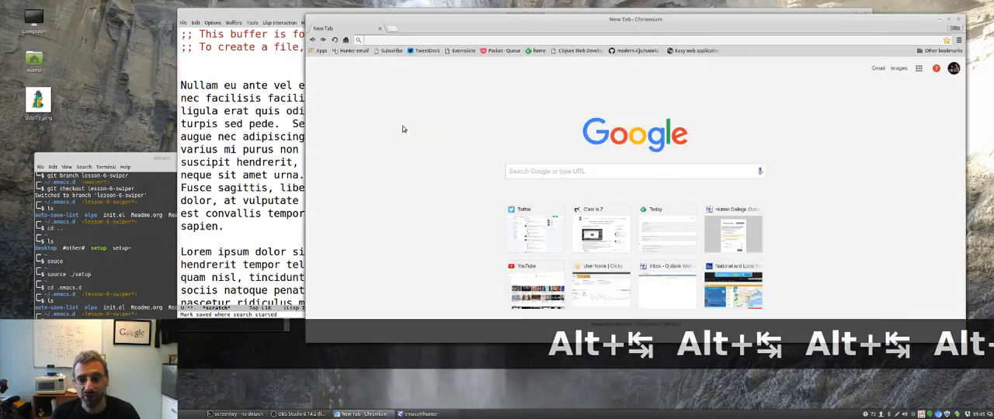
Step: Google emacs swiper and go to the abo-abo/swiper GitHub repository
{"action": "type", "text": "emacs swiper"}
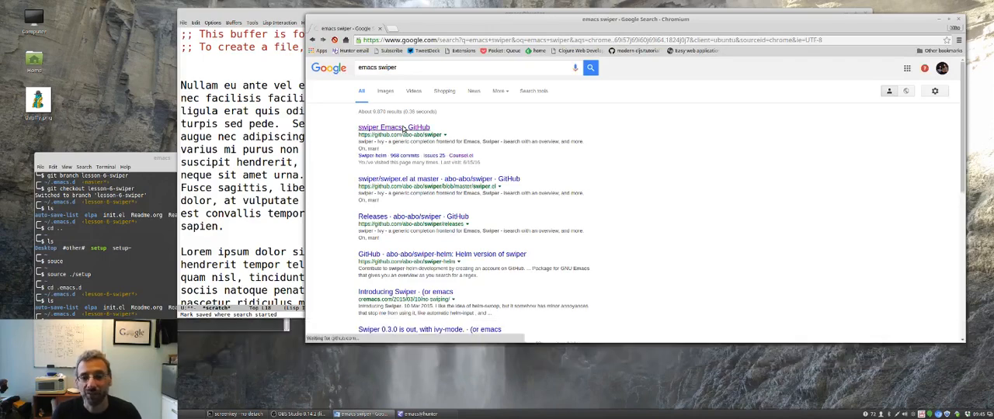
{"action": "left_click", "coordinate": [393, 128]}
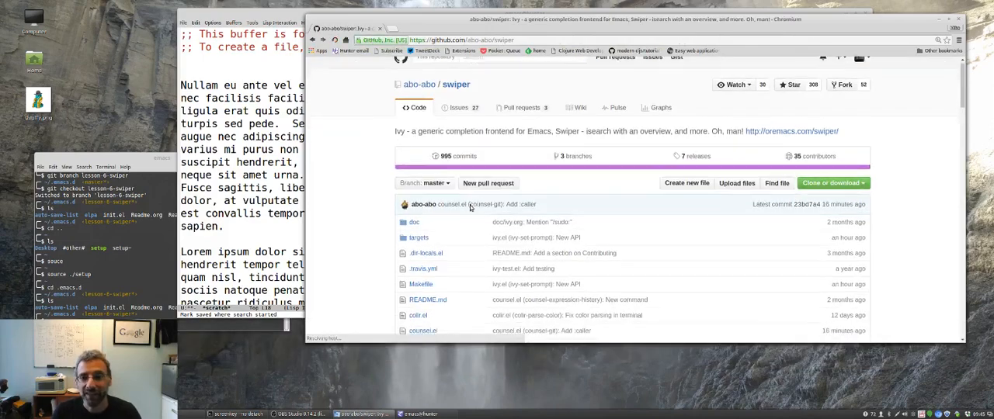
Step: Scroll the README down to its Small config example section
{"action": "scroll", "scroll_direction": "down", "scroll_amount": 3}
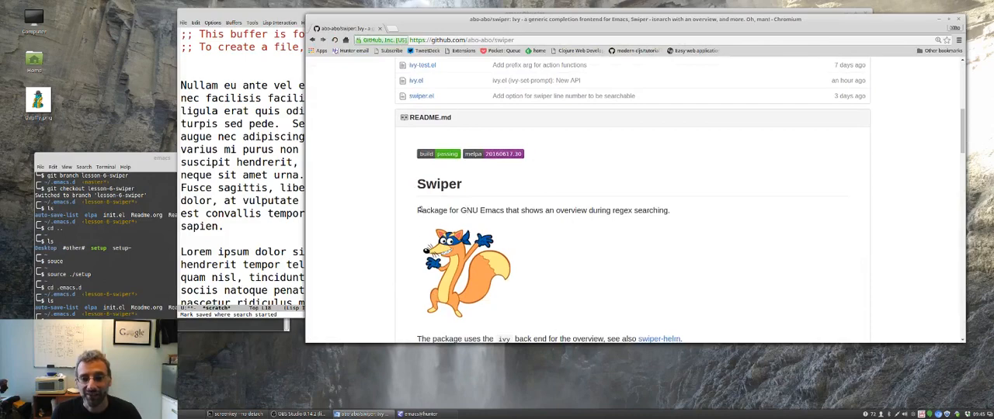
{"action": "scroll", "scroll_direction": "down", "scroll_amount": 3}
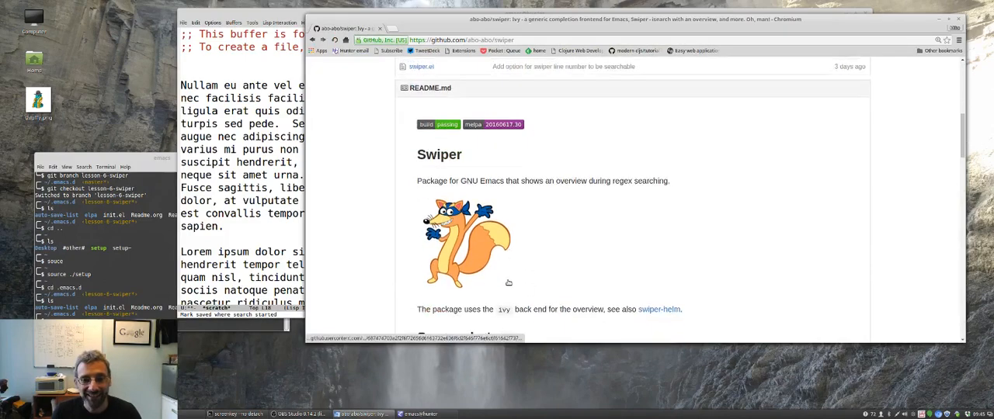
{"action": "scroll", "scroll_direction": "down", "scroll_amount": 3}
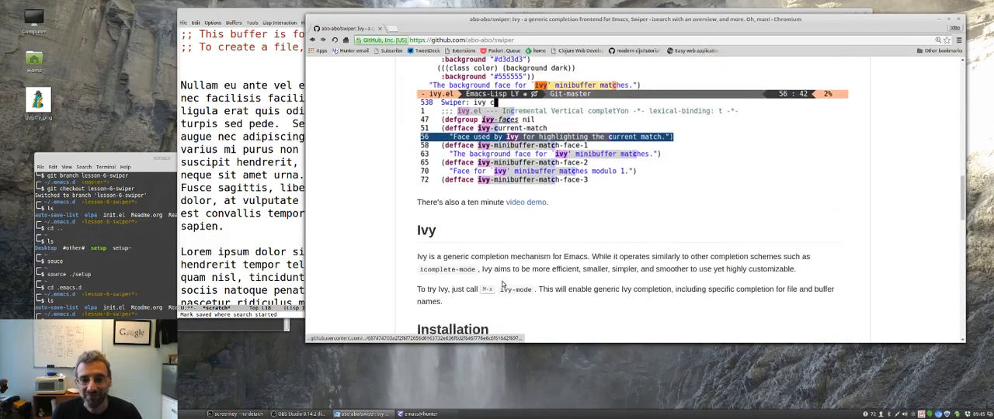
{"action": "scroll", "scroll_direction": "down", "scroll_amount": 3}
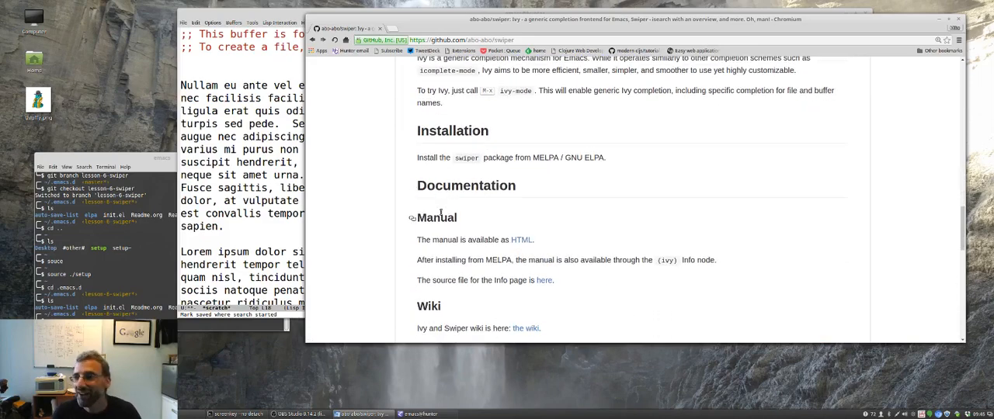
{"action": "scroll", "scroll_direction": "down", "scroll_amount": 3}
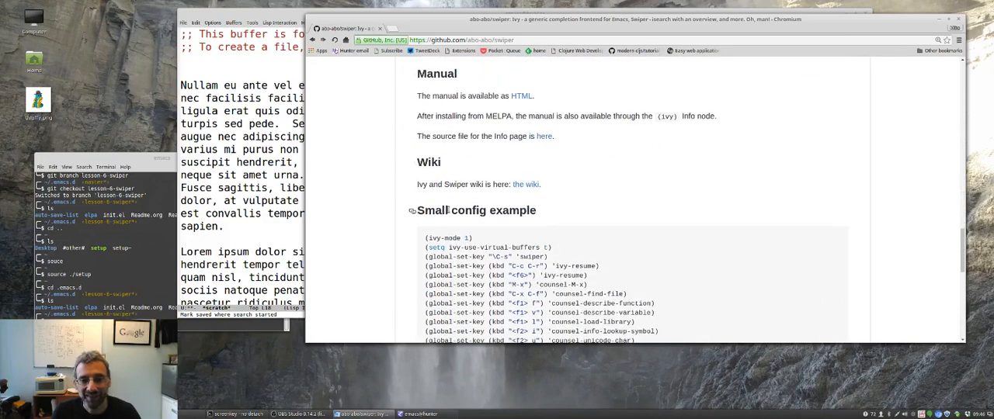
{"action": "scroll", "scroll_direction": "down", "scroll_amount": 3}
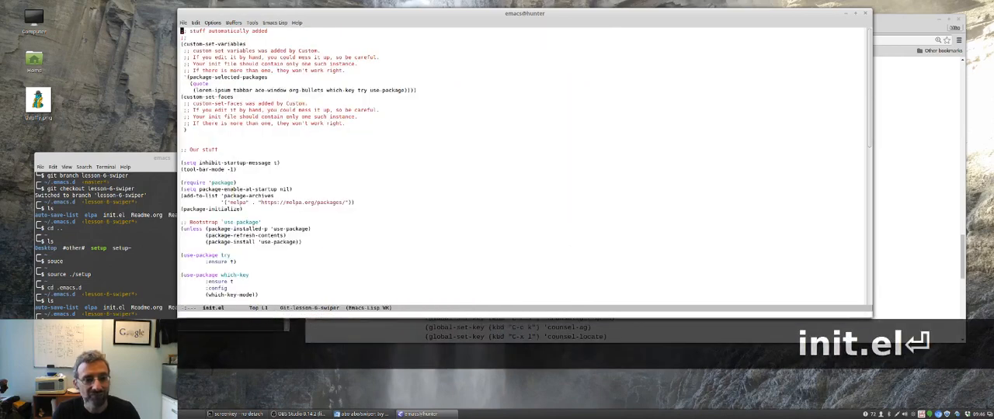
Step: Add a use-package swiper block with :ensure t and an empty :config progn to init.el
{"action": "key", "text": "ctrl+x ctrl+="}
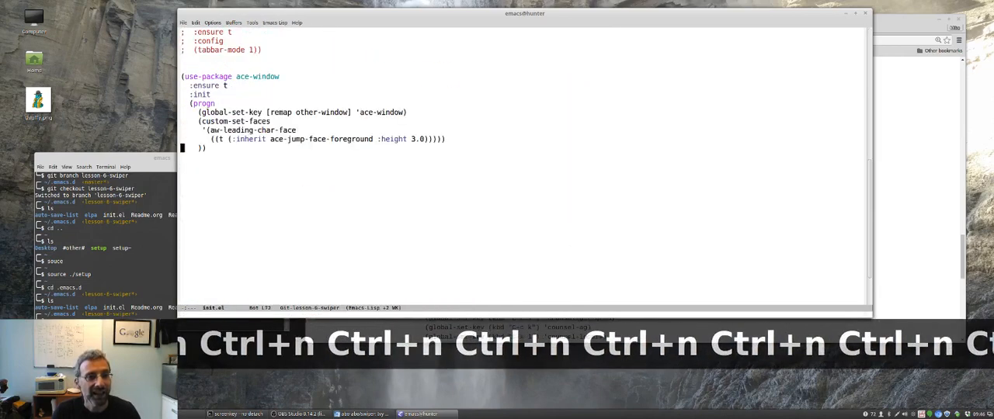
{"action": "type", "text": "(use-package swiper"}
{"action": "type", "text": ":ensure t"}
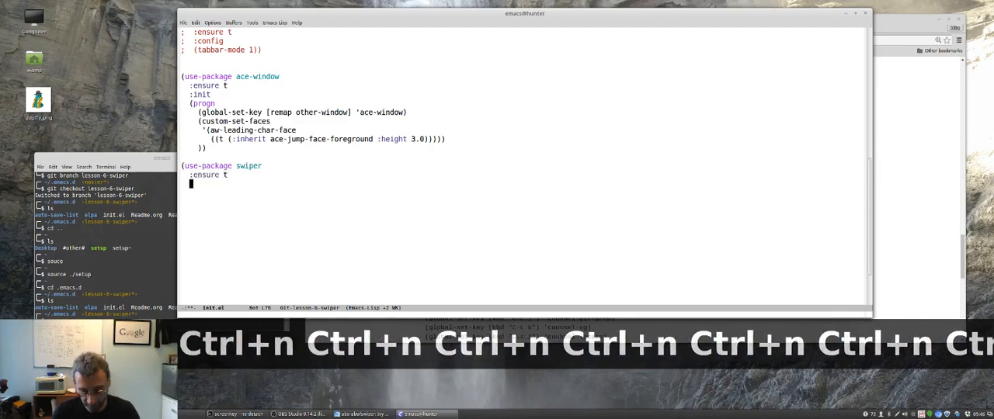
{"action": "key", "text": "Ctrl+n"}
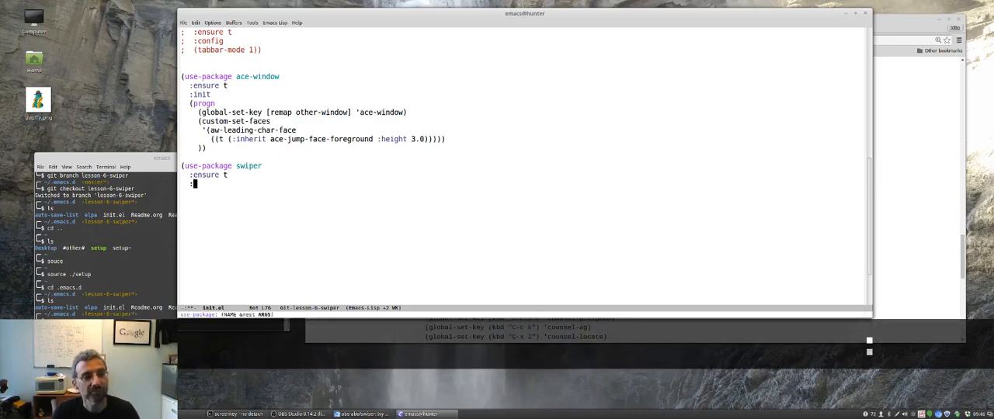
{"action": "type", "text": ":config"}
{"action": "type", "text": "(progn"}
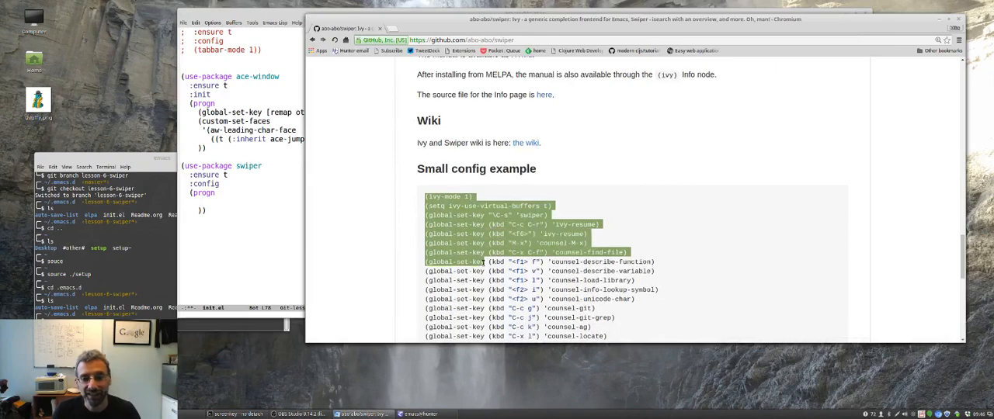
Step: Copy the Small config example code from the README and yank it into the progn form
{"action": "scroll", "scroll_direction": "up", "scroll_amount": 3}
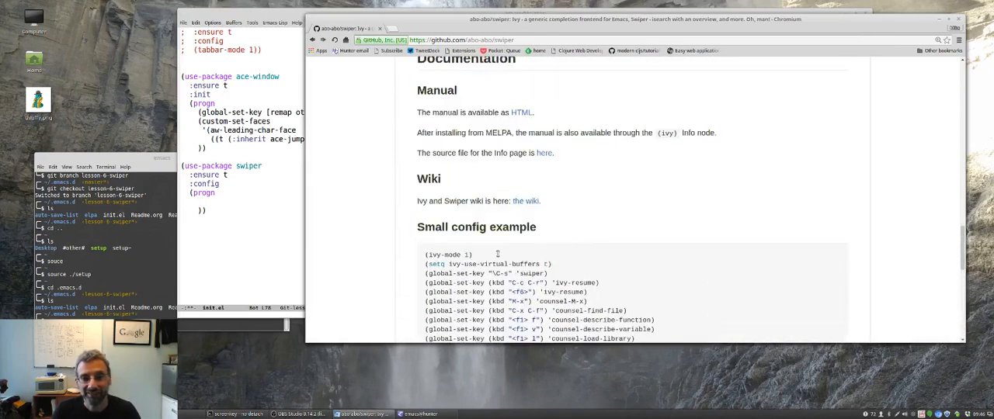
{"action": "scroll", "scroll_direction": "down", "scroll_amount": 3}
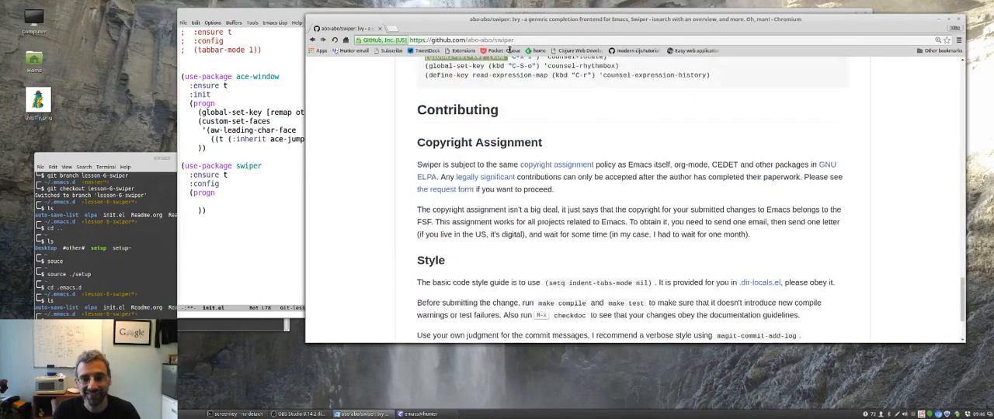
{"action": "key", "text": "ctrl+c"}
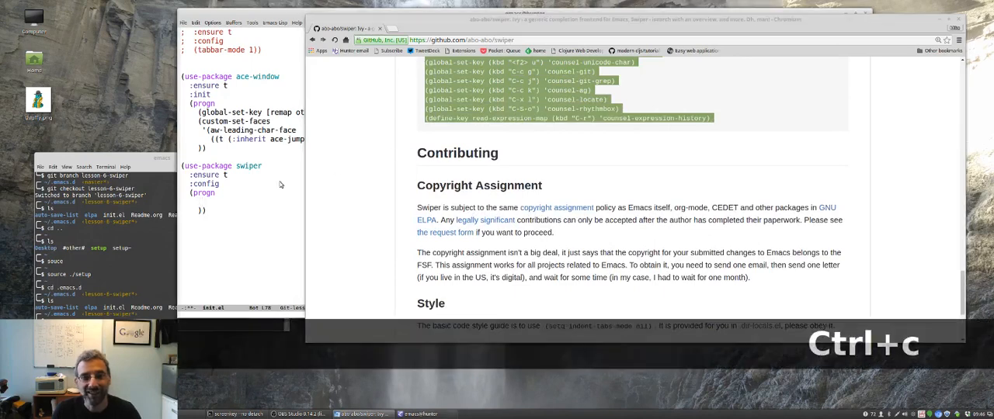
{"action": "key", "text": "ctrl+y"}
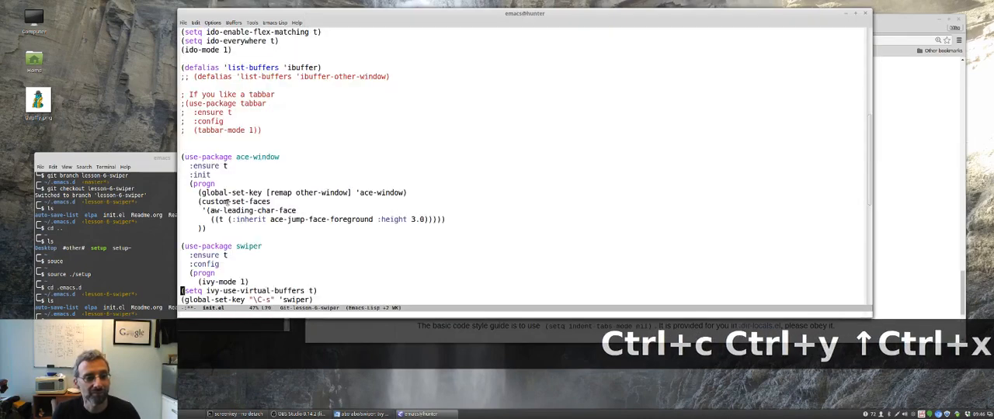
Step: Scroll through the pasted ivy-mode and counsel key-binding lines in the swiper block
{"action": "scroll", "scroll_direction": "down", "scroll_amount": 3}
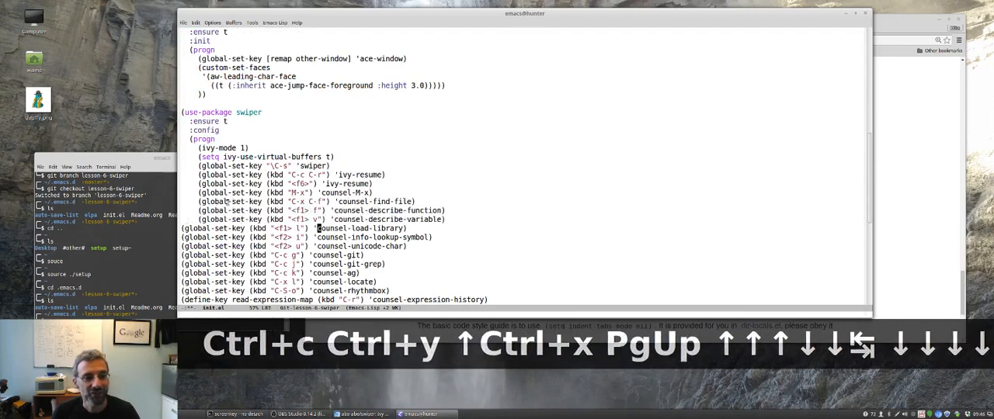
{"action": "scroll", "scroll_direction": "down", "scroll_amount": 3}
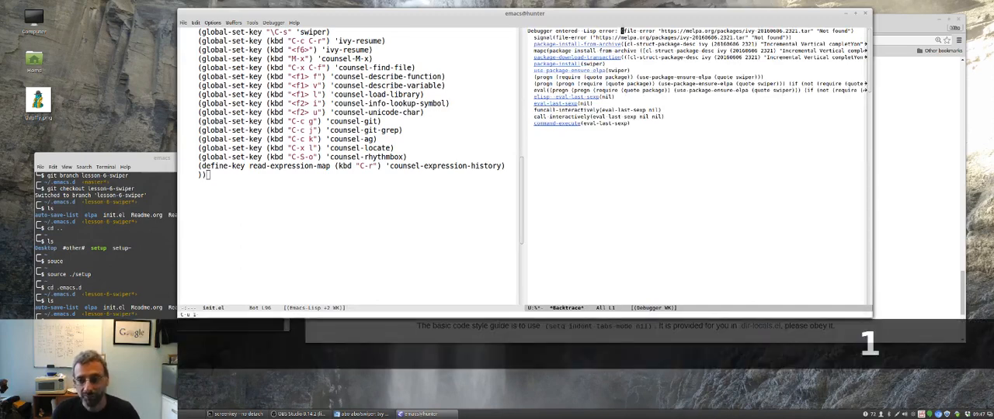
Step: Quit the *Backtrace* debugger with C-g so only init.el's keybinding lines remain
{"action": "key", "text": "ctrl+g"}
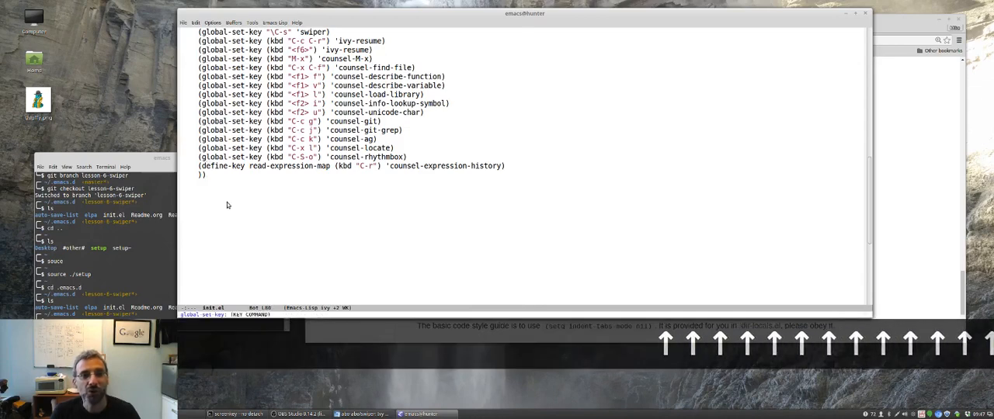
{"action": "scroll", "scroll_direction": "up", "scroll_amount": 3}
{"action": "type", "text": "gl"}
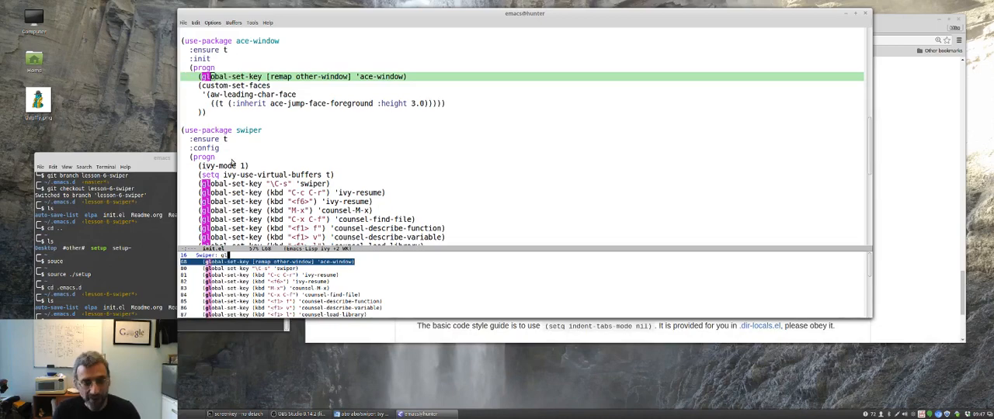
Step: Run a swiper search in init.el, then clear the query and search again to list matching lines
{"action": "key", "text": "ctrl+n"}
{"action": "type", "text": " s"}
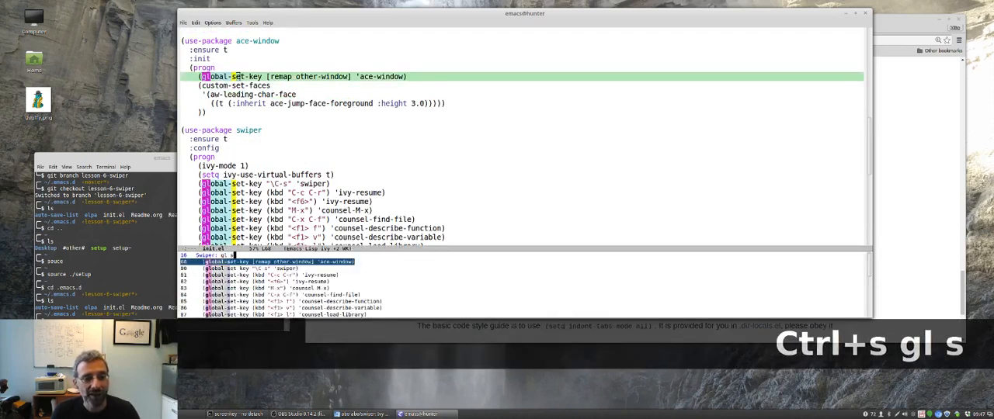
{"action": "type", "text": "e"}
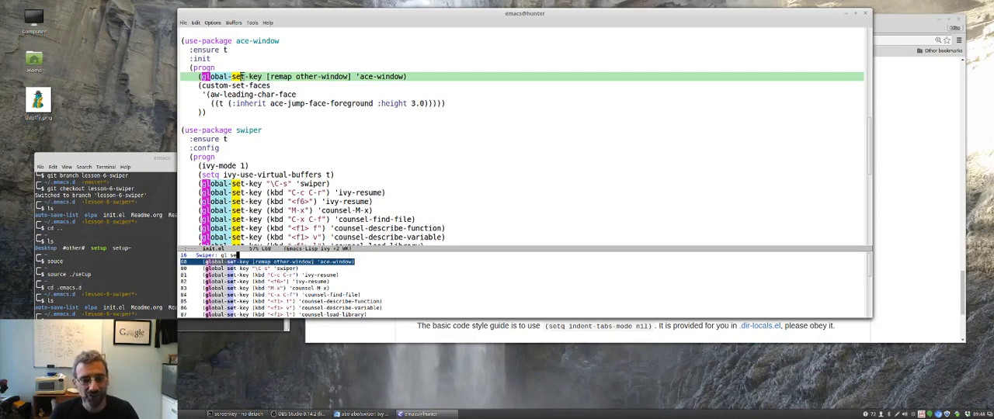
{"action": "key", "text": "ctrl+g"}
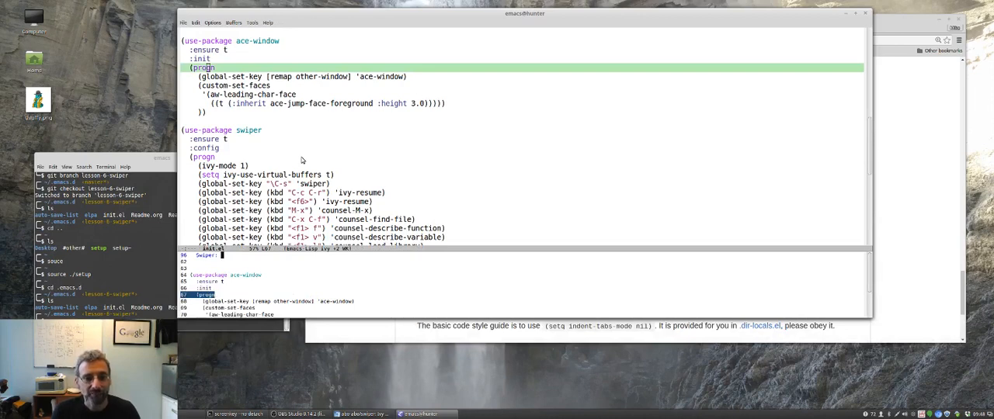
{"action": "type", "text": "cod"}
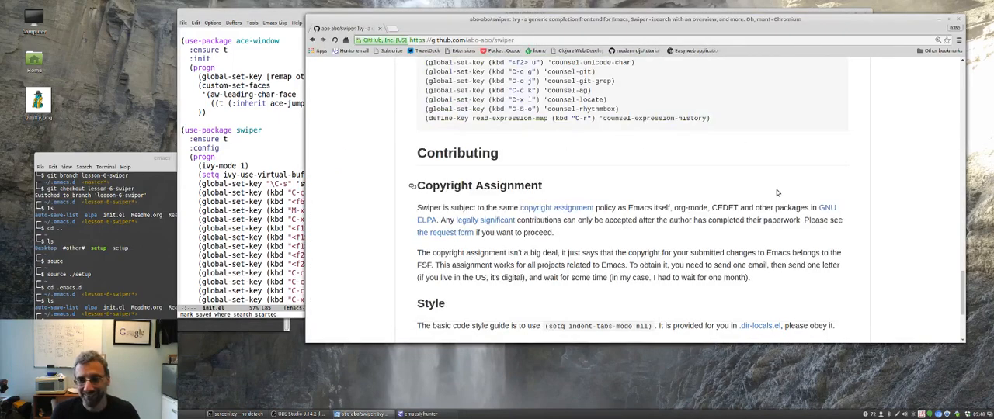
Step: Scroll the swiper README up to its Ivy, Installation and Documentation sections
{"action": "scroll", "scroll_direction": "up", "scroll_amount": 3}
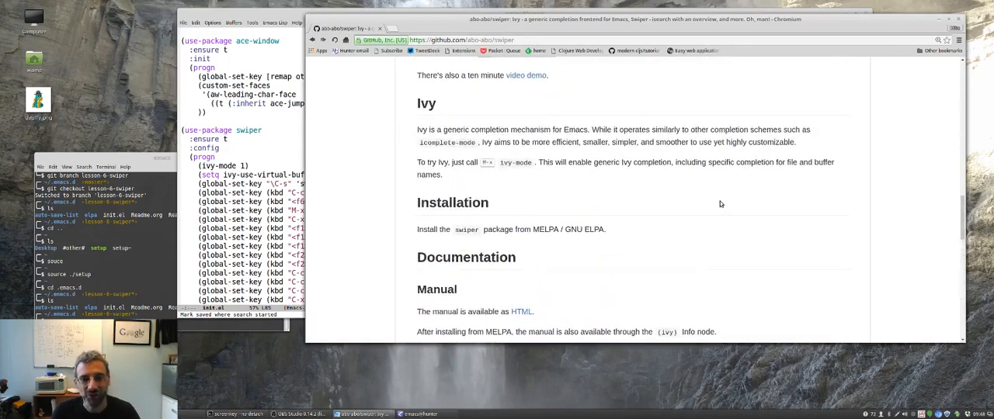
{"action": "scroll", "scroll_direction": "up", "scroll_amount": 3}
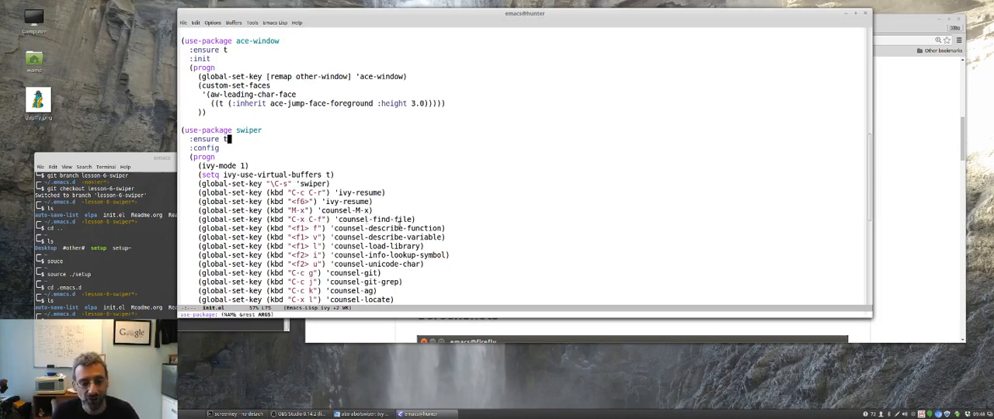
Step: Cancel a half-entered find-file command, then extend :ensure t to :ensure try in the swiper block
{"action": "key", "text": "ctrl+x"}
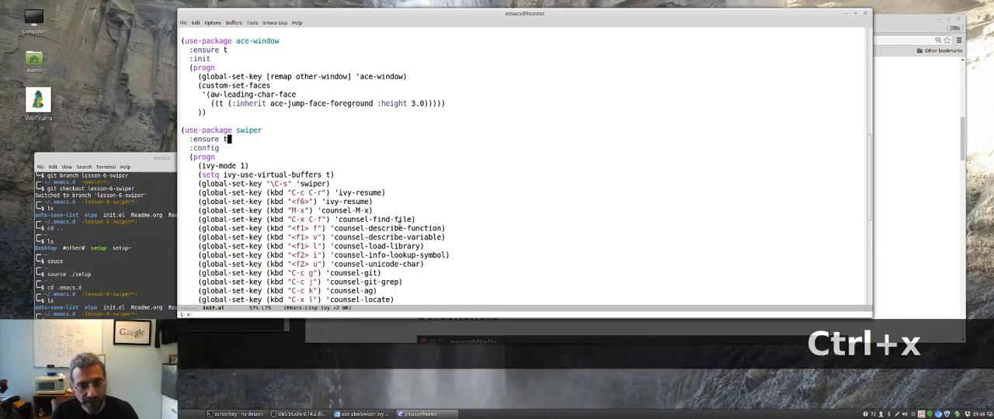
{"action": "key", "text": "ctrl+f"}
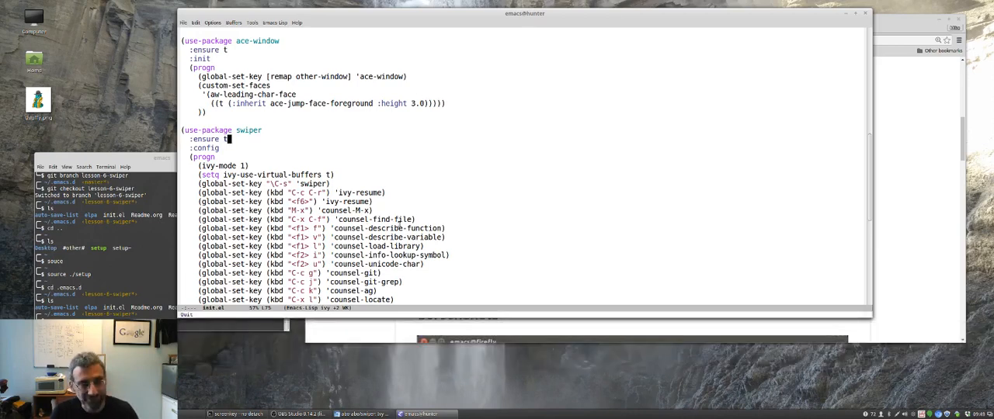
{"action": "key", "text": "ctrl+x ctrl+f"}
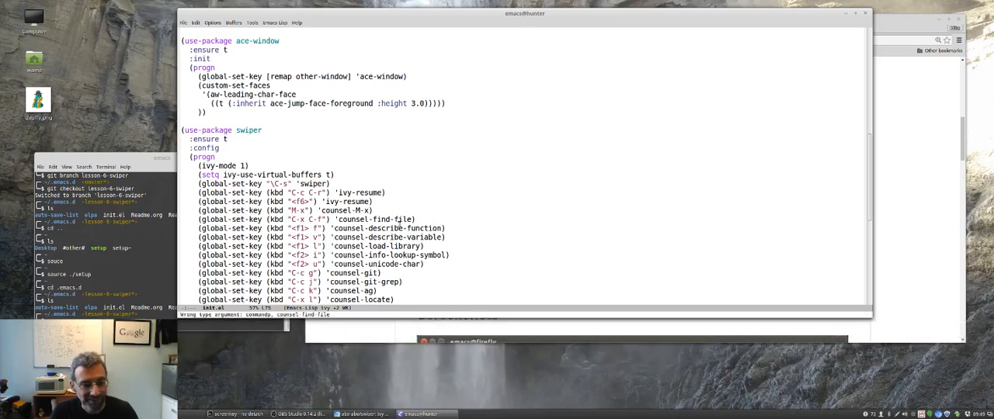
{"action": "key", "text": "ctrl+g"}
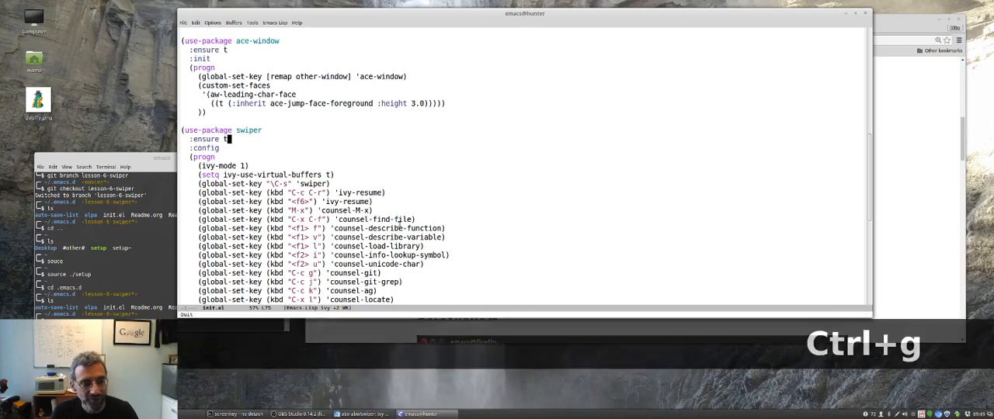
{"action": "key", "text": "ctrl+h"}
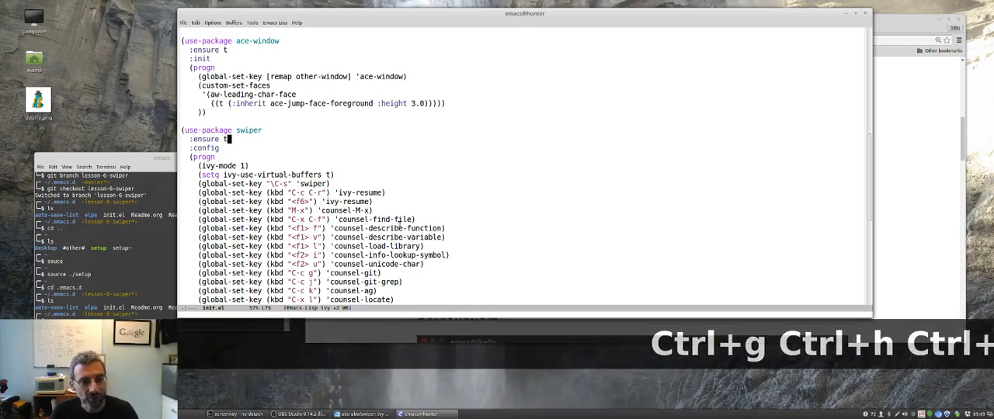
{"action": "type", "text": "try"}
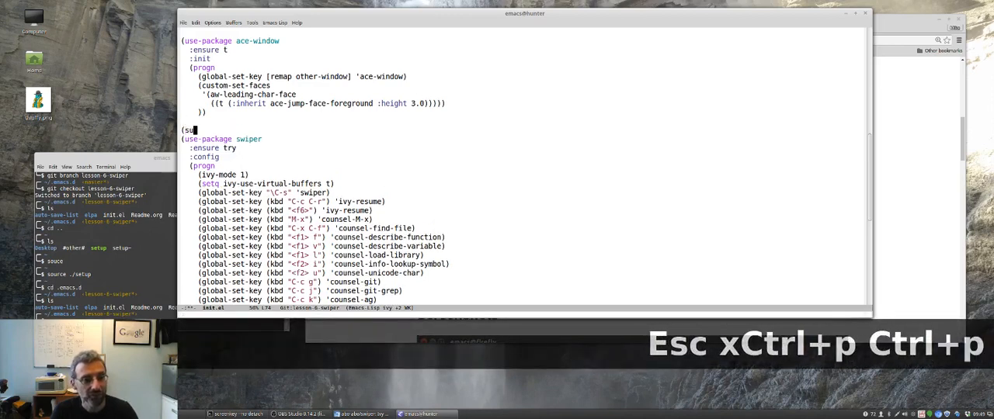
Step: Add a (use-package counsel block with :ensure t above the swiper block
{"action": "type", "text": "use-packa"}
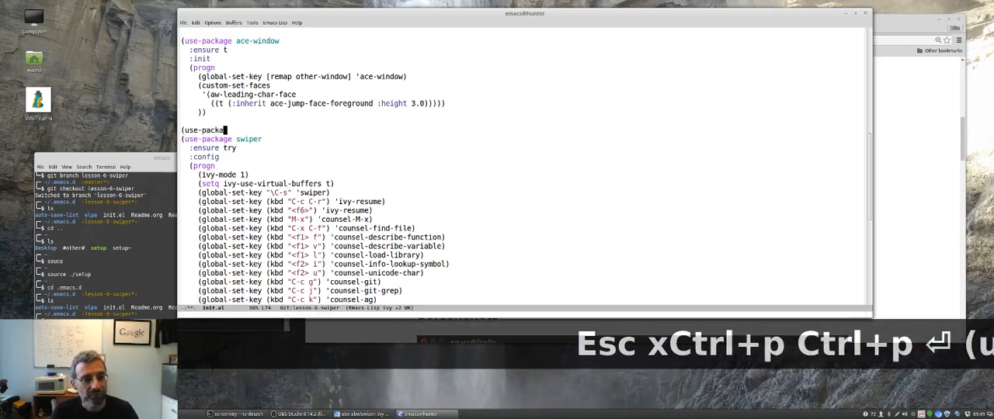
{"action": "type", "text": "ge counsel;"}
{"action": "type", "text": ":ensure t"}
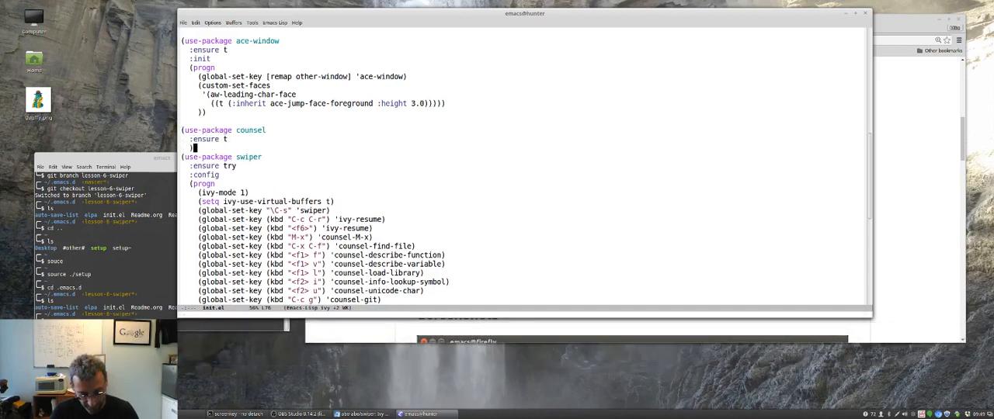
{"action": "key", "text": "ctrl+x ctrl+f"}
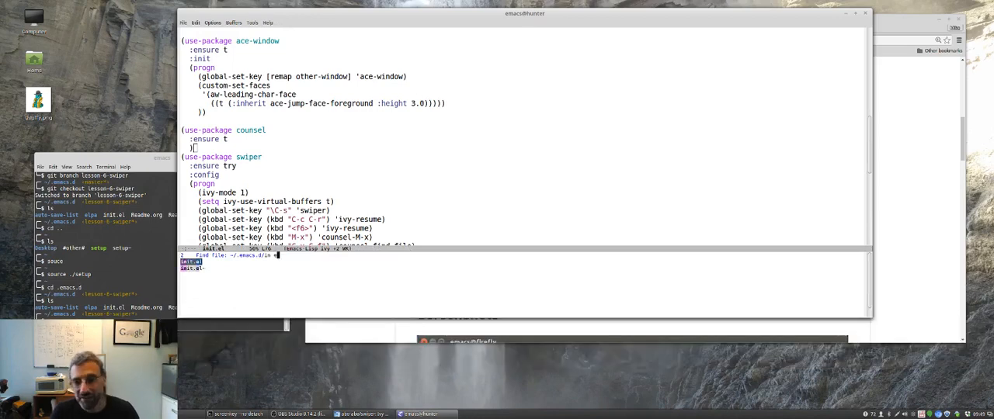
Step: Dismiss the find-file prompt and close the counsel block with its parenthesis
{"action": "key", "text": "ctrl+g"}
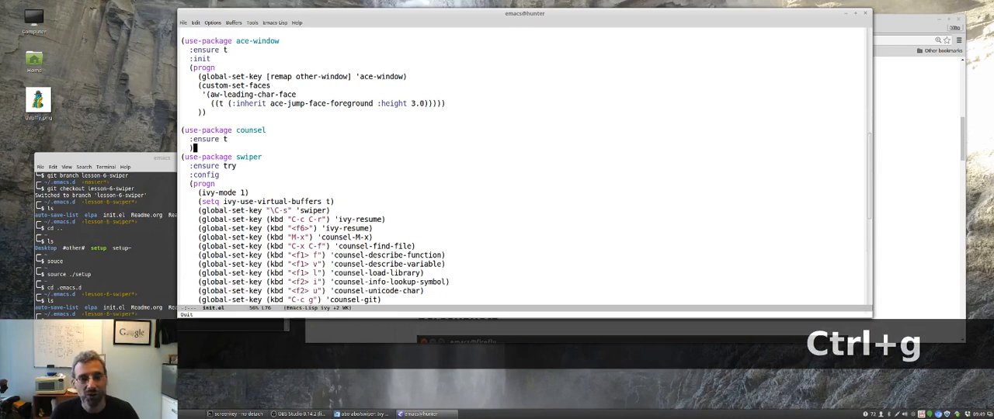
{"action": "key", "text": "ctrl+g"}
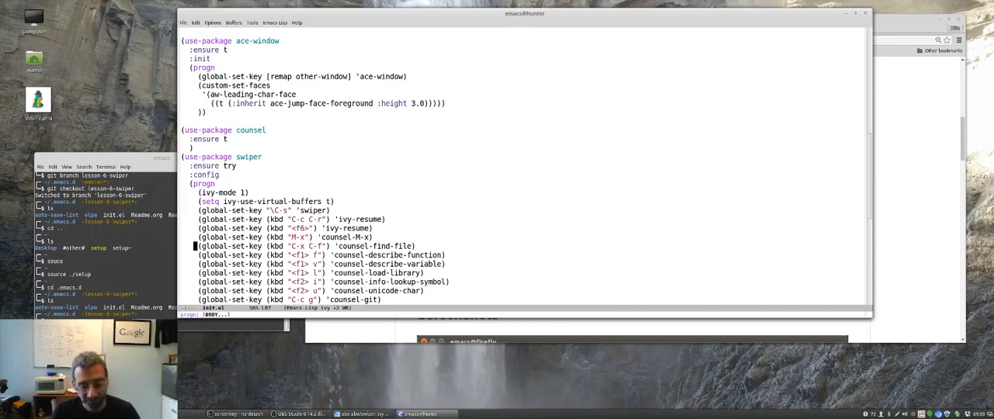
{"action": "key", "text": "ctrl+p"}
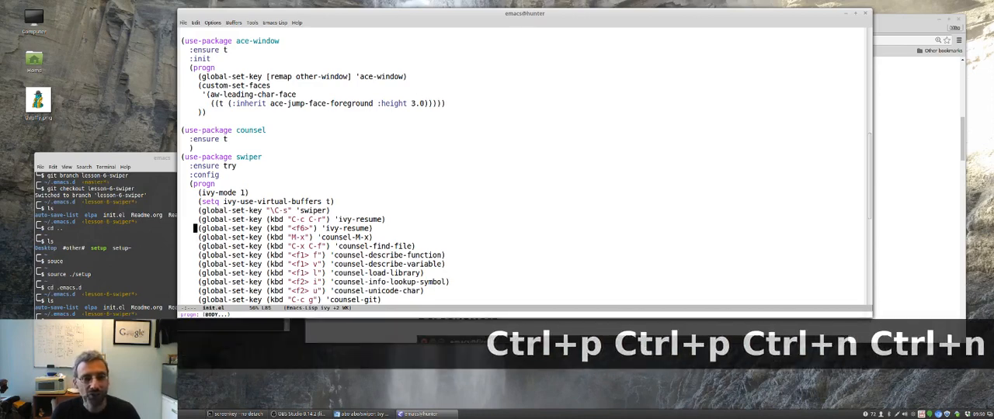